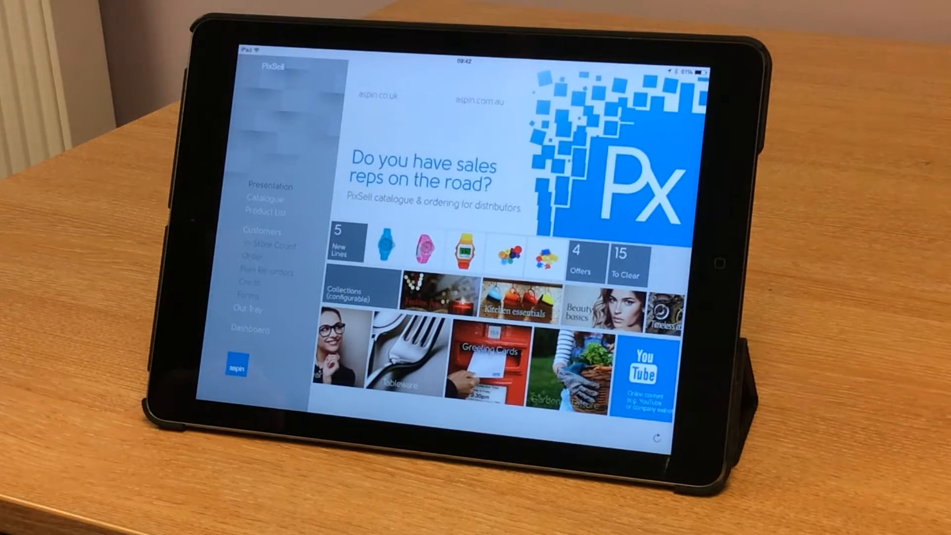
Step: Show the list of 40 customer accounts from the sidebar
{"action": "left_click", "coordinate": [262, 232]}
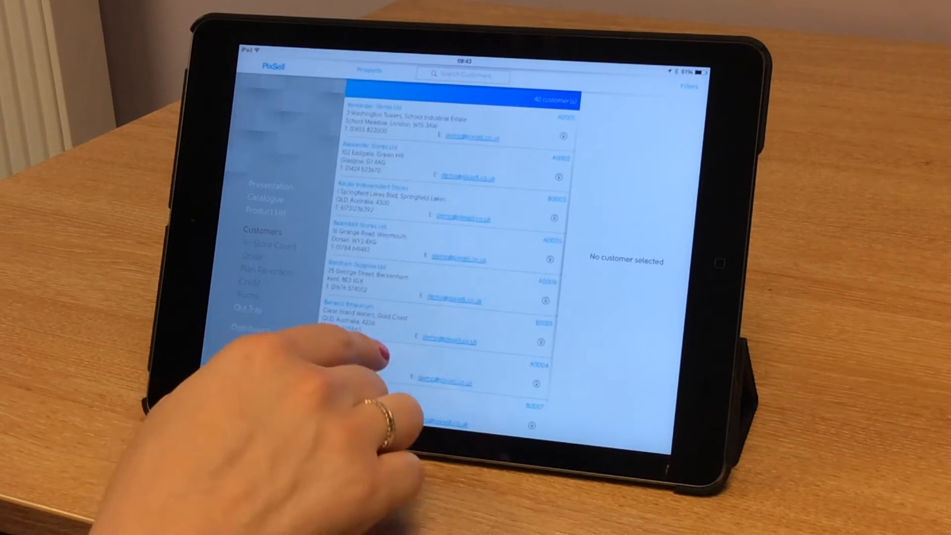
Step: Select Alexander Stores Ltd (A0001), review its account details, and start an empty order
{"action": "left_click", "coordinate": [461, 116]}
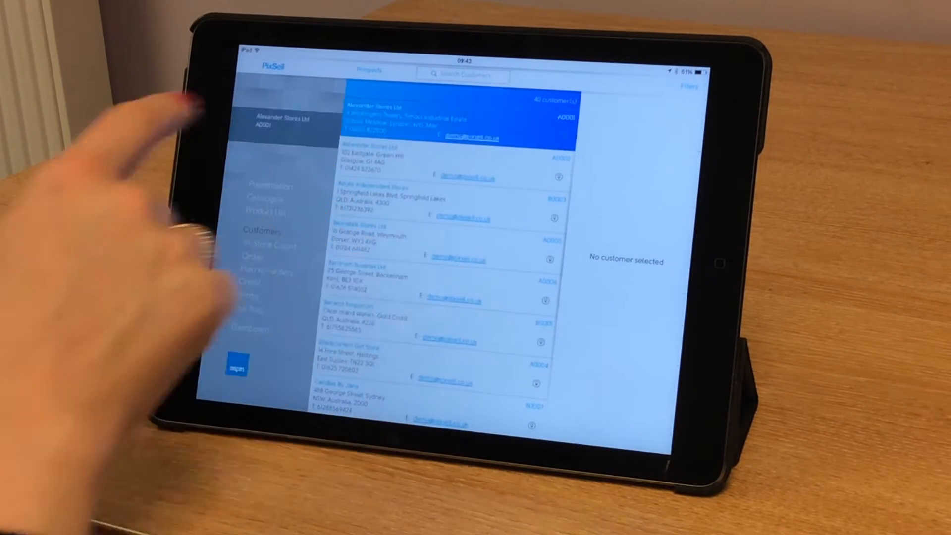
{"action": "left_click", "coordinate": [464, 118]}
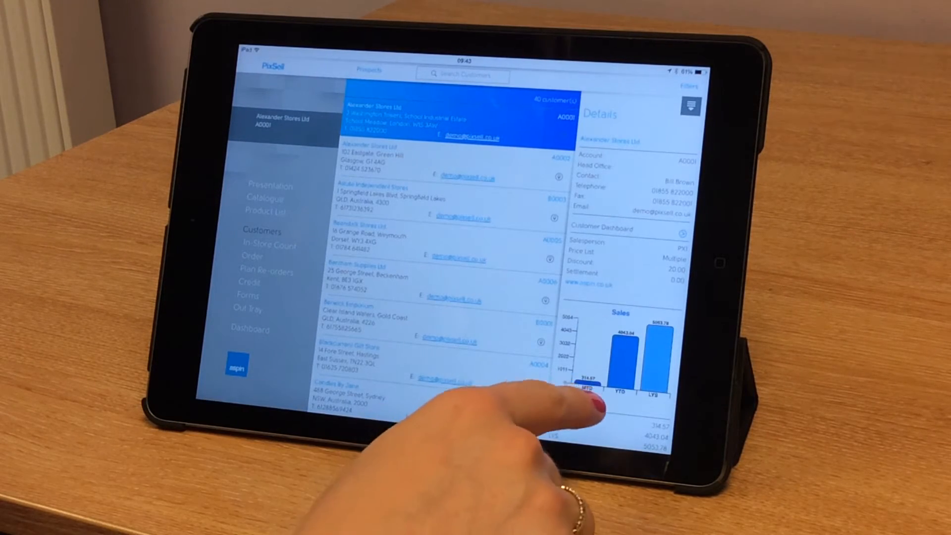
{"action": "scroll", "scroll_direction": "down", "scroll_amount": 3}
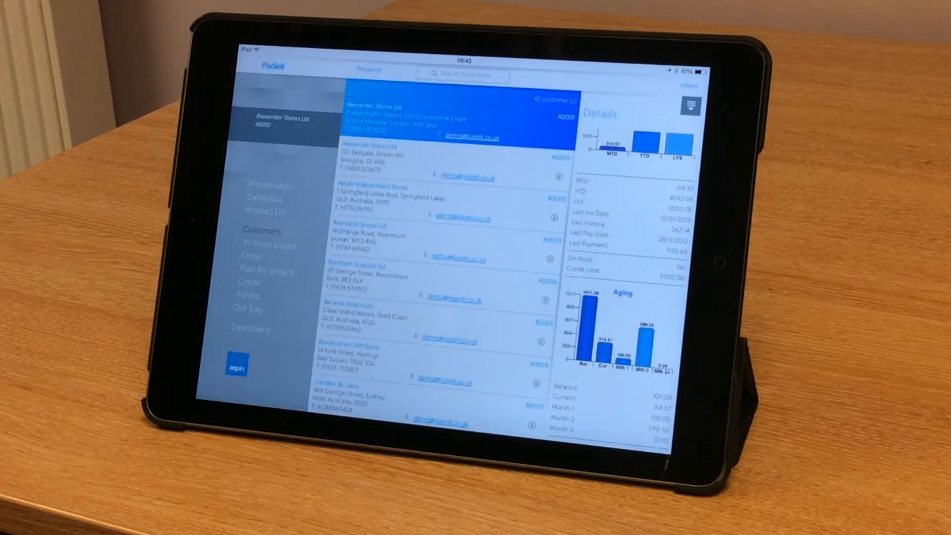
{"action": "left_click", "coordinate": [249, 255]}
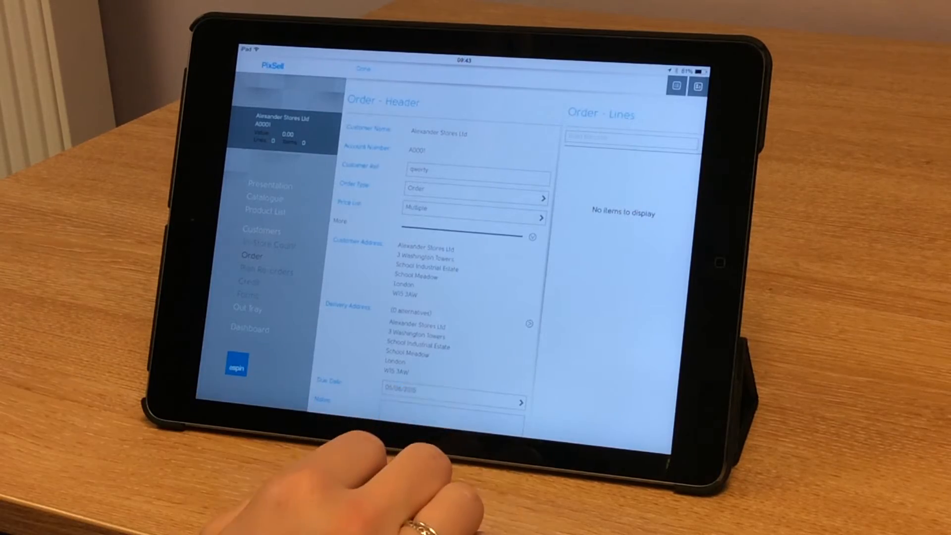
Step: Return to the catalogue home page with the empty order still active
{"action": "left_click", "coordinate": [452, 384]}
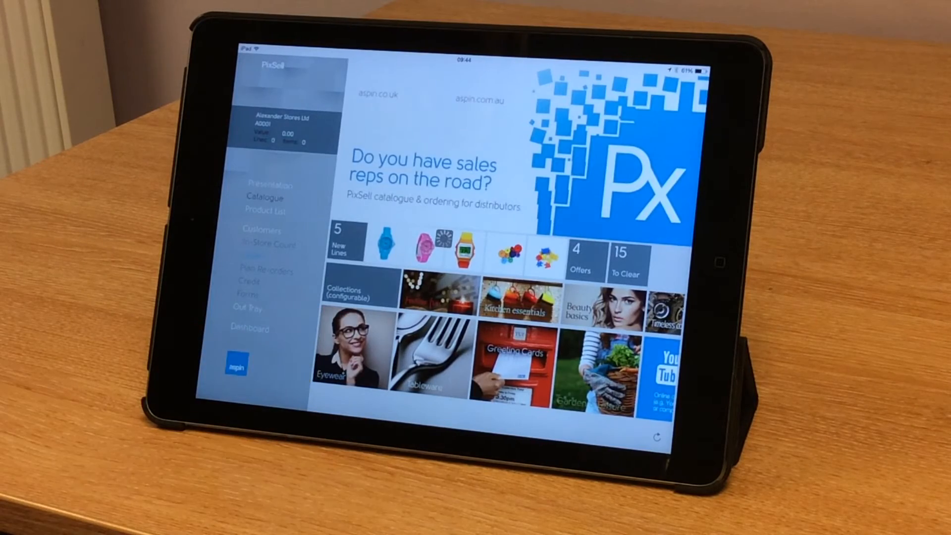
Step: Add 3 glasses from the Eyewear range to the order
{"action": "left_click", "coordinate": [345, 361]}
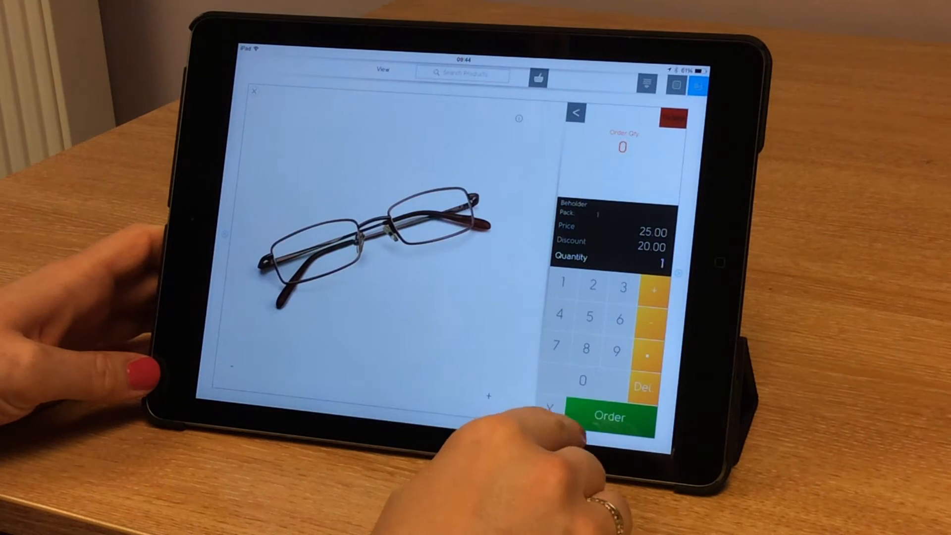
{"action": "left_click", "coordinate": [622, 285]}
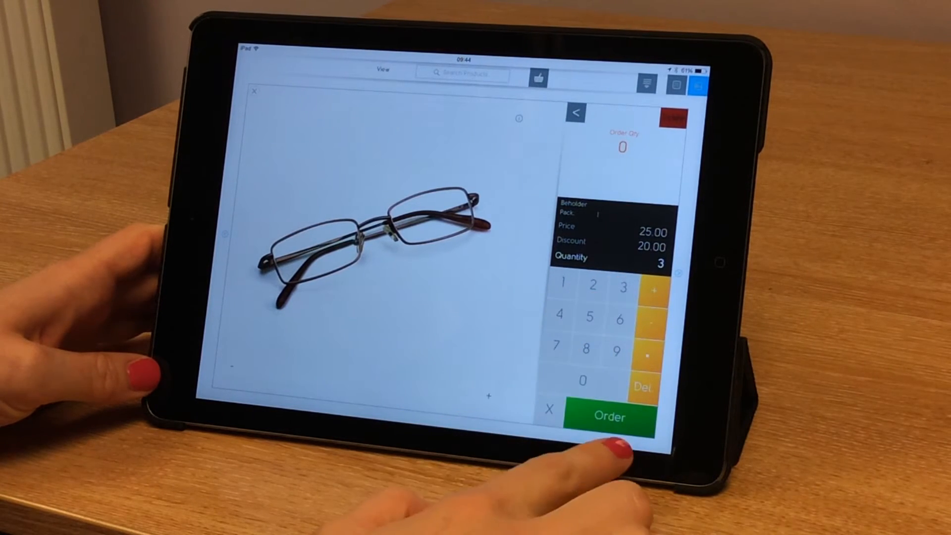
{"action": "left_click", "coordinate": [609, 417]}
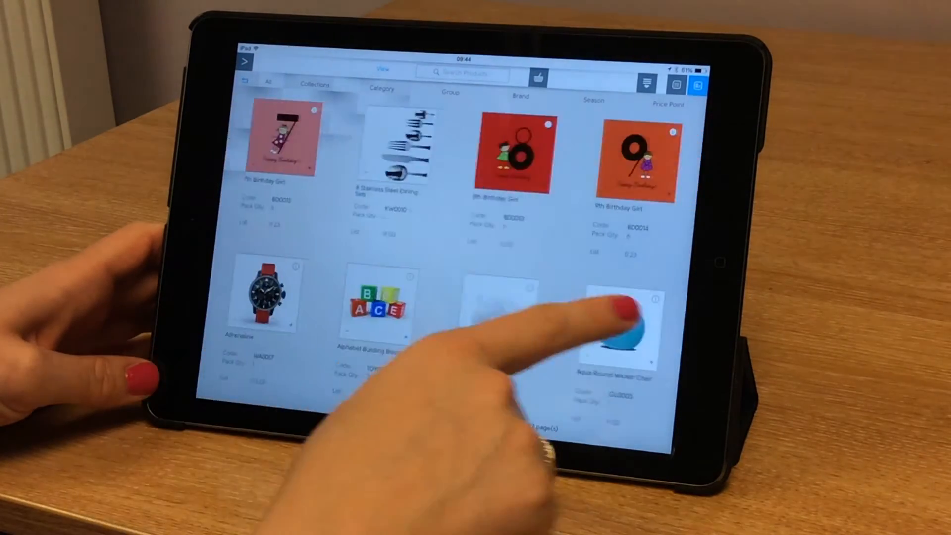
Step: Filter products to the Beauty Basics collection and add its five items to the order
{"action": "left_click", "coordinate": [383, 71]}
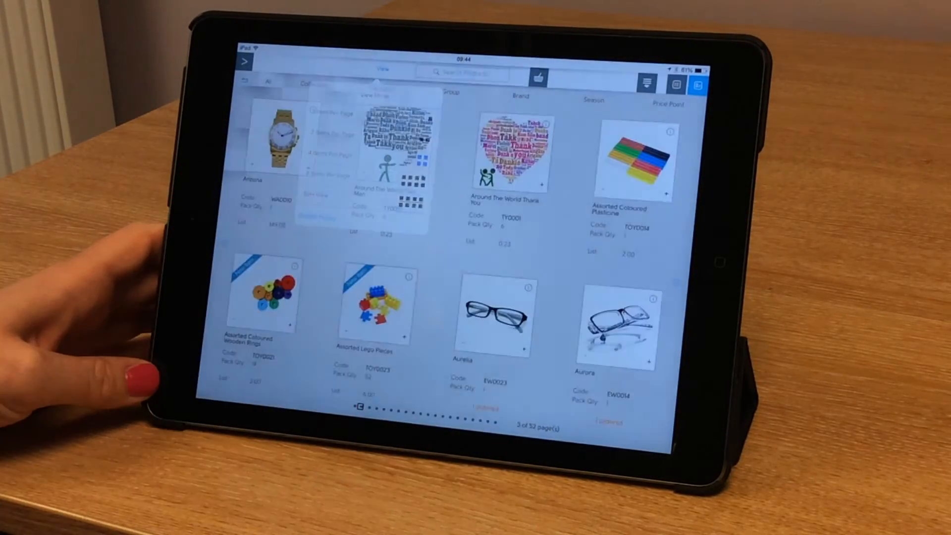
{"action": "left_click", "coordinate": [314, 83]}
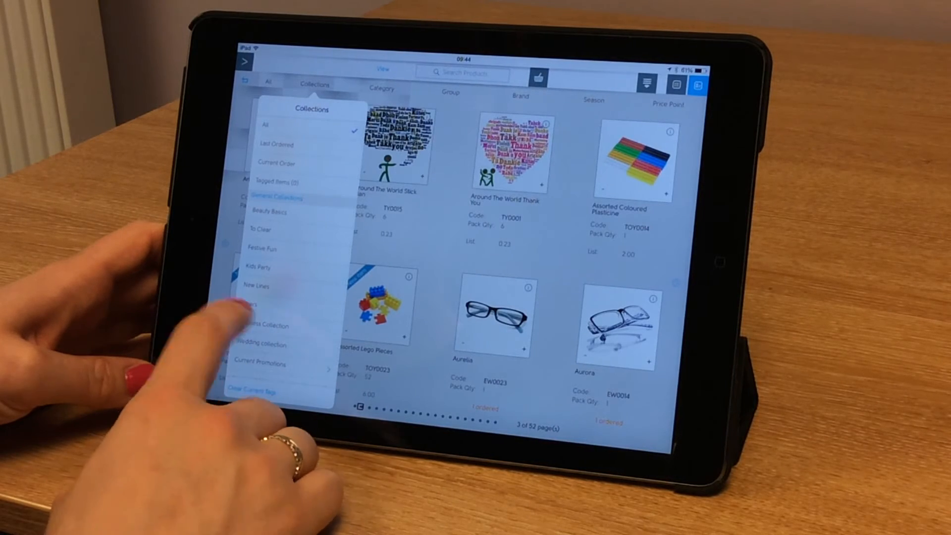
{"action": "left_click", "coordinate": [268, 212]}
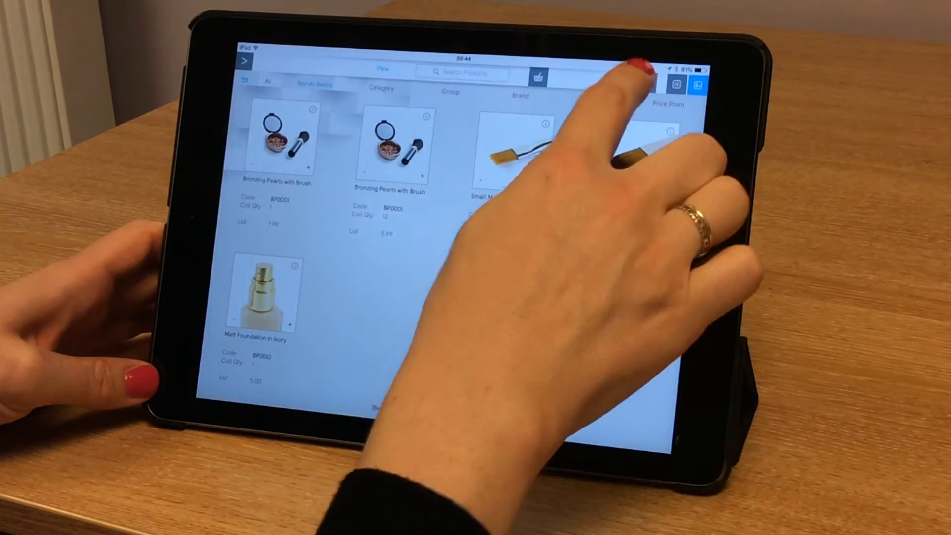
{"action": "left_click", "coordinate": [633, 81]}
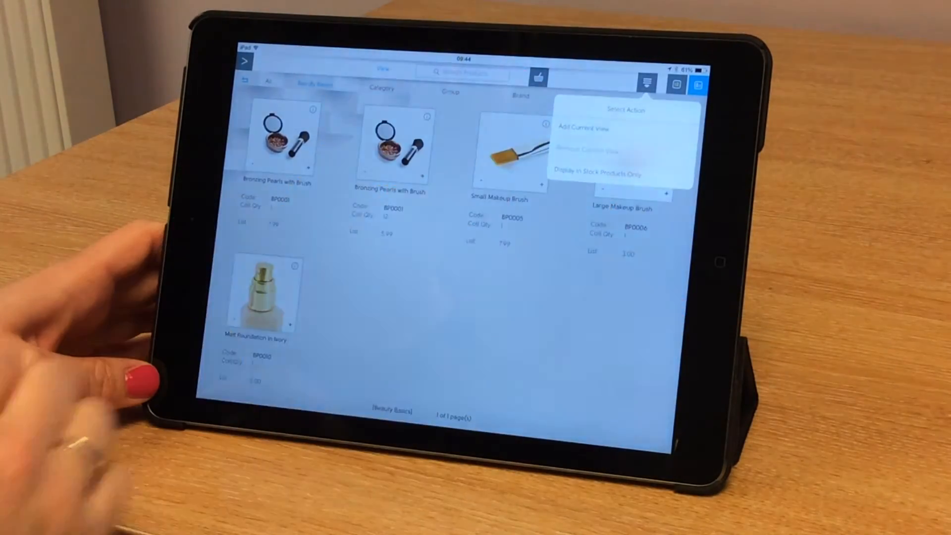
{"action": "left_click", "coordinate": [585, 127]}
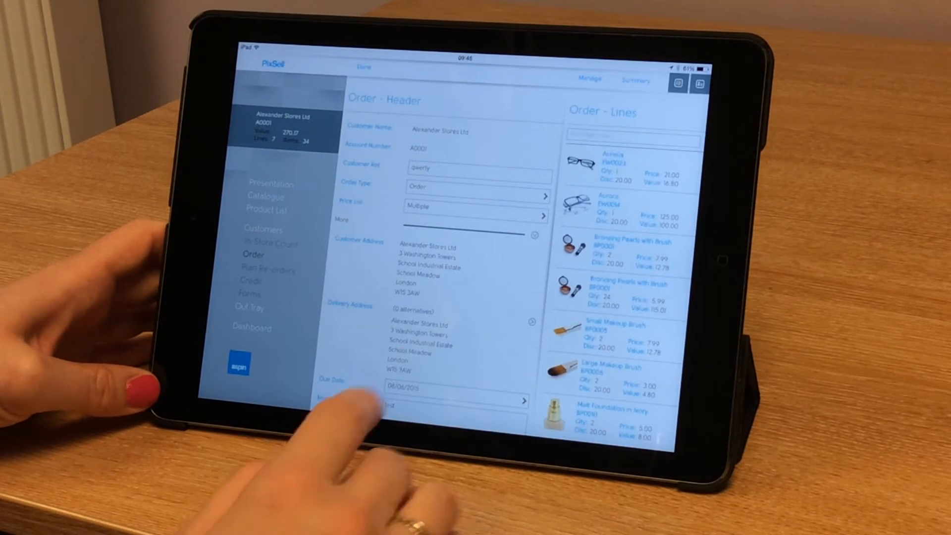
Step: Change the Aurora glasses line quantity to 8, giving a 970.17 total
{"action": "left_click", "coordinate": [613, 212]}
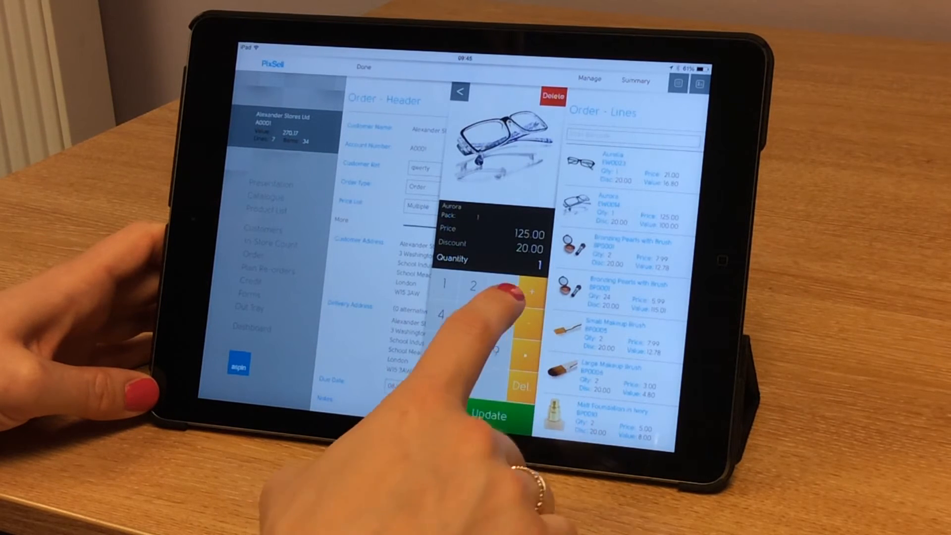
{"action": "left_click", "coordinate": [471, 286]}
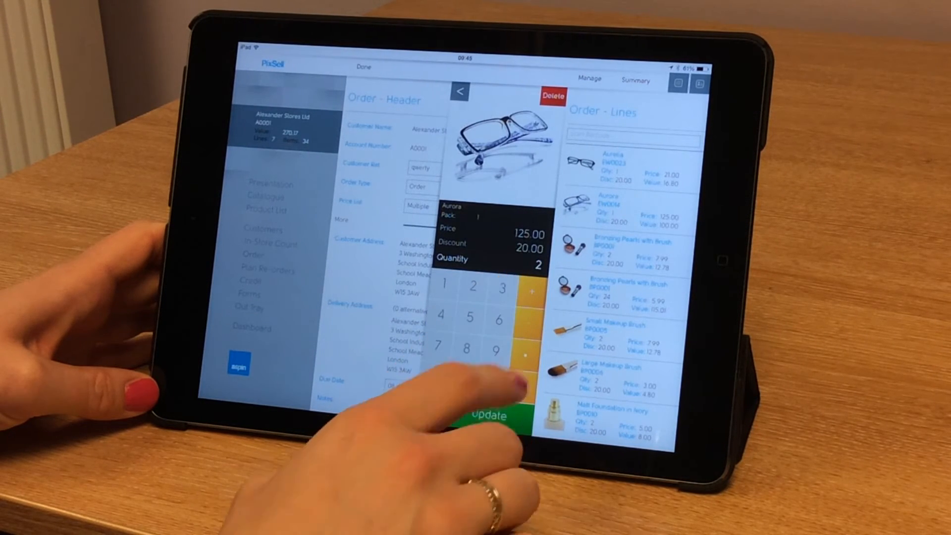
{"action": "left_click", "coordinate": [463, 348]}
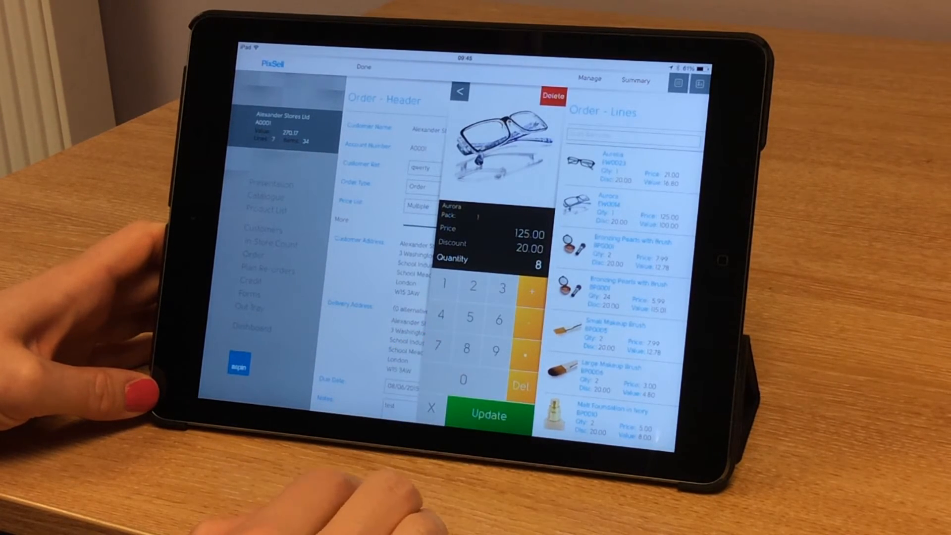
{"action": "left_click", "coordinate": [487, 415]}
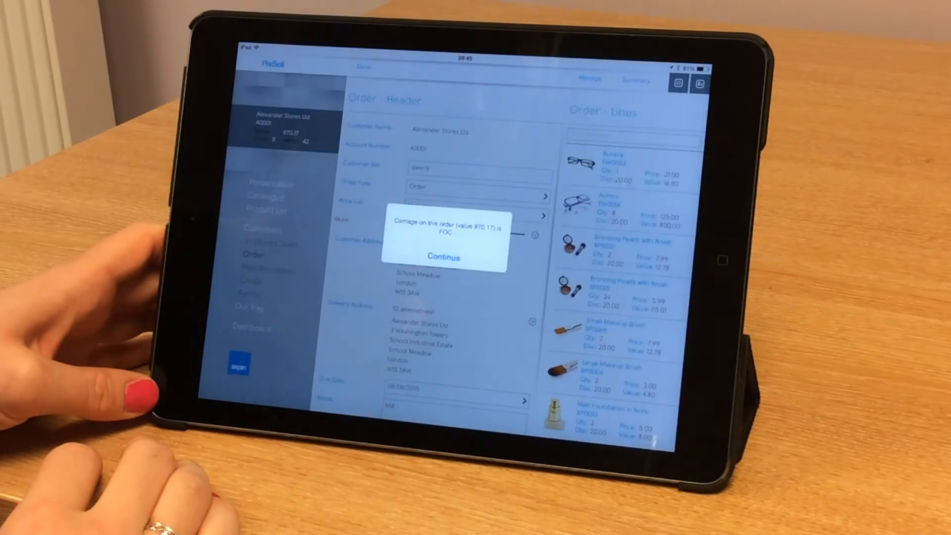
Step: Accept the free carriage notice, finish the order, and preview its PDF confirmation in the Out Tray
{"action": "left_click", "coordinate": [443, 257]}
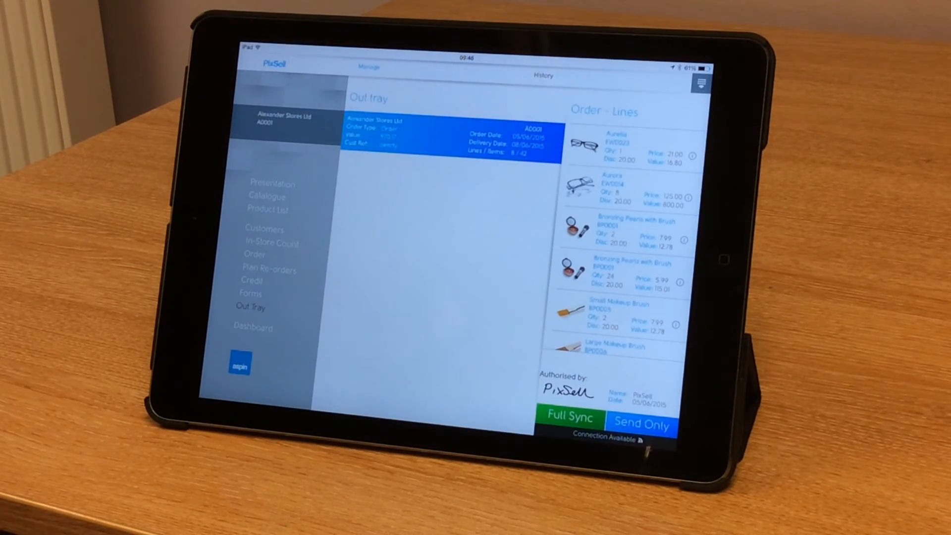
{"action": "left_click", "coordinate": [700, 84]}
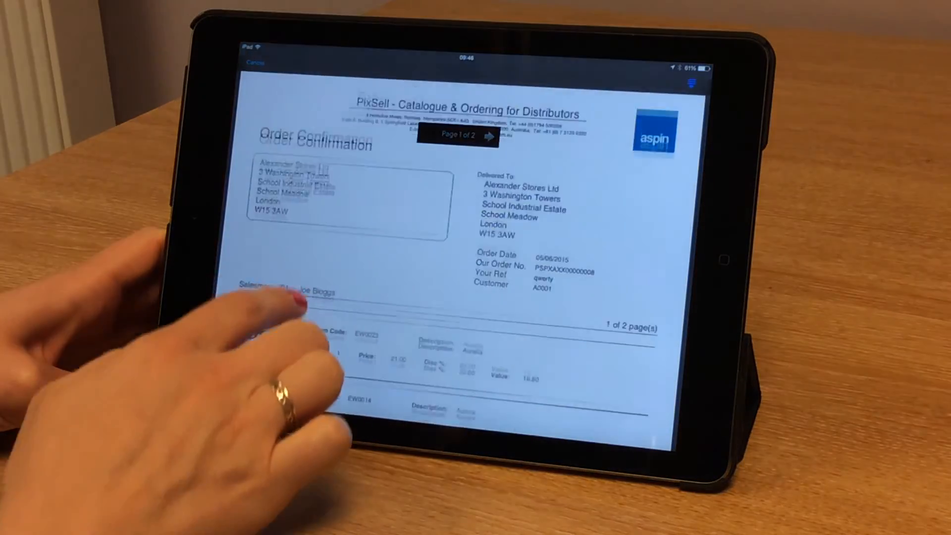
{"action": "scroll", "scroll_direction": "up", "scroll_amount": 3}
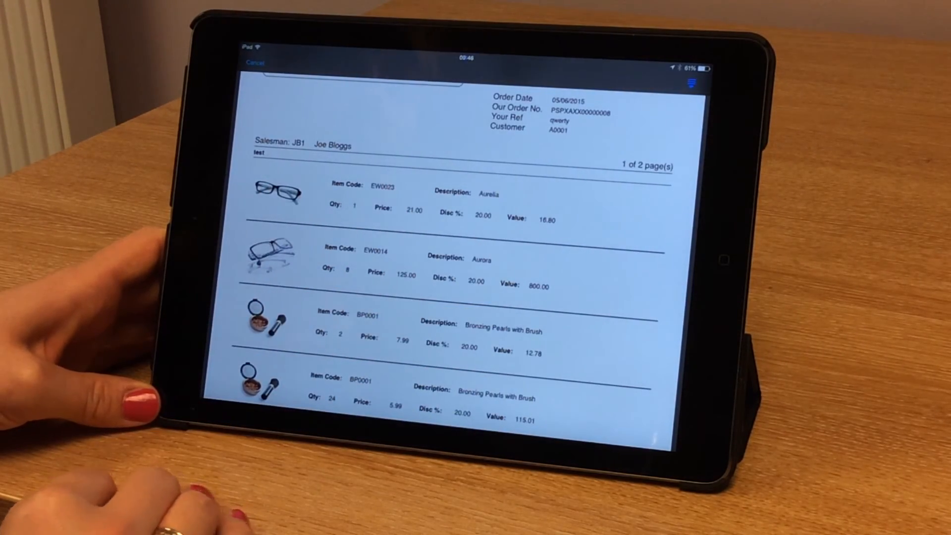
{"action": "left_click", "coordinate": [255, 62]}
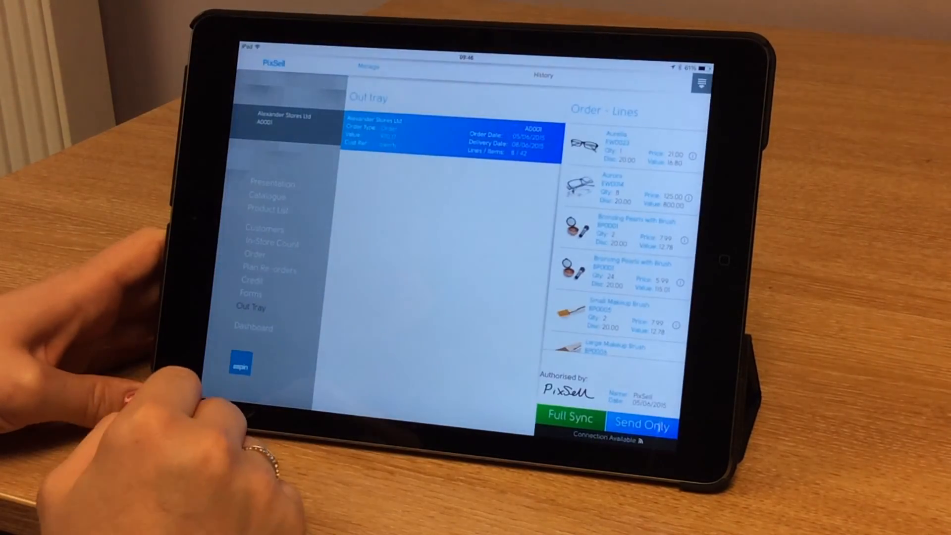
{"action": "mouse_move", "coordinate": [181, 395]}
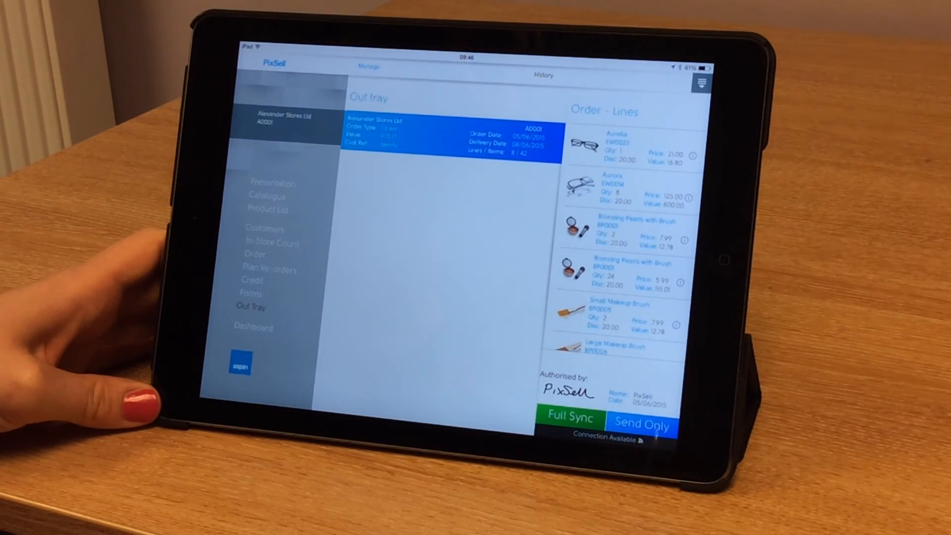